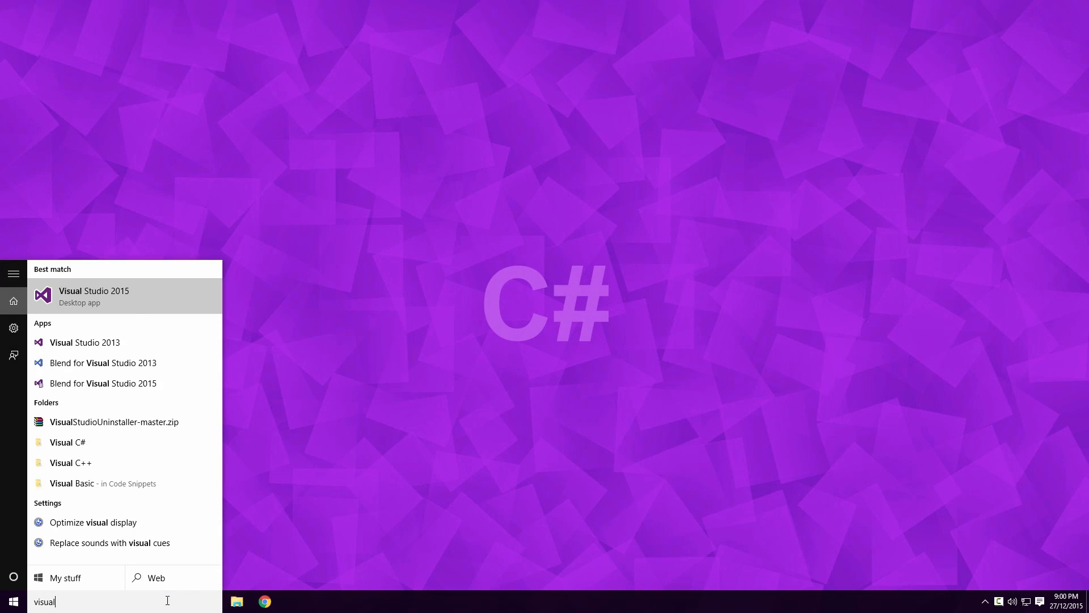
- Launch Visual Studio 2015 from the Start search results
{"action": "left_click", "coordinate": [95, 295]}
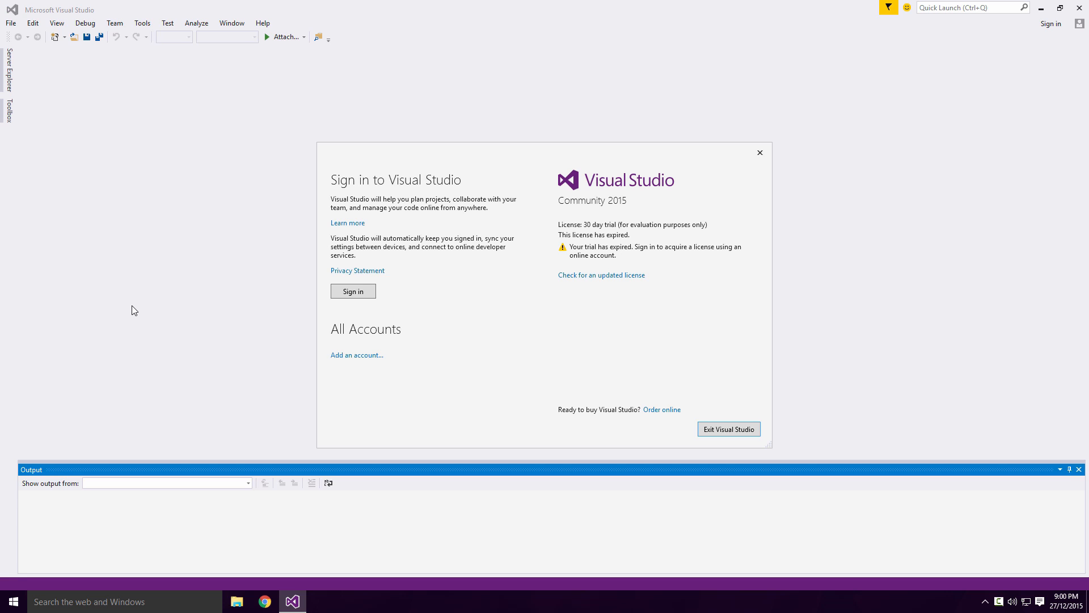
{"action": "mouse_move", "coordinate": [651, 413]}
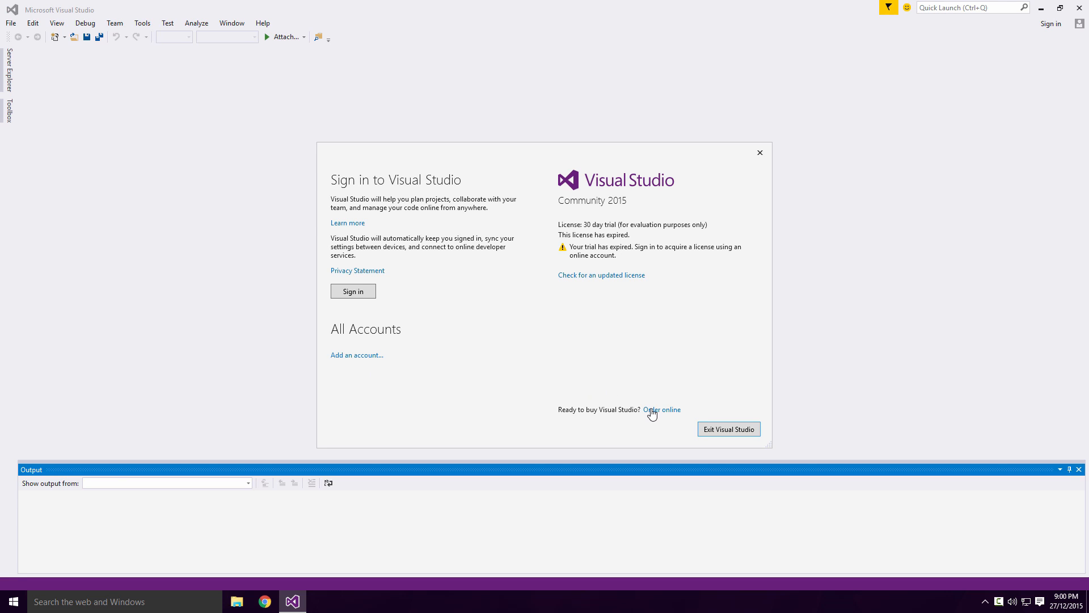
{"action": "left_click", "coordinate": [661, 410]}
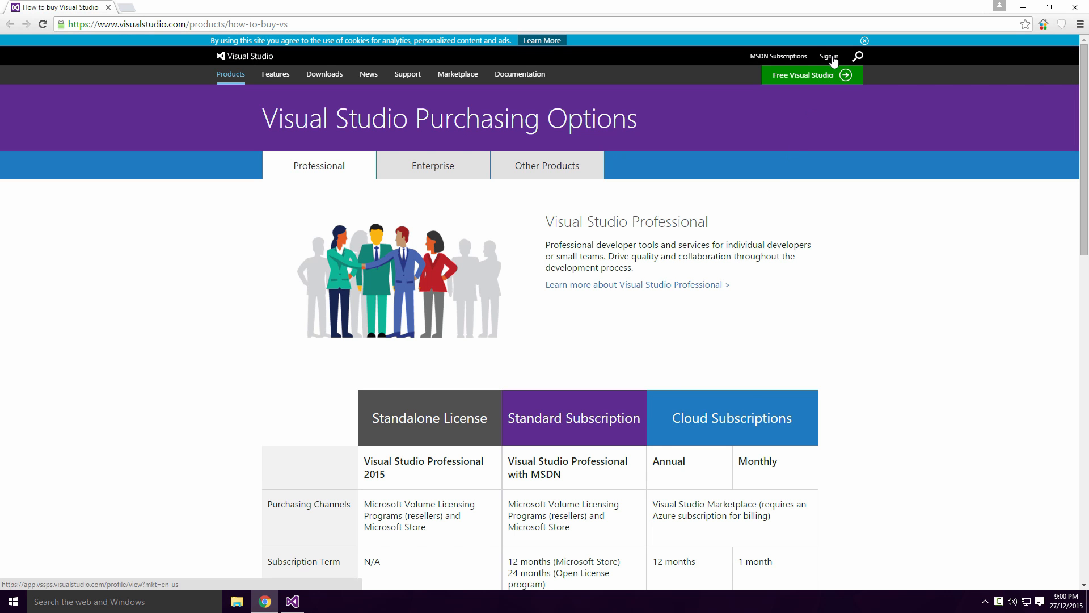
{"action": "left_click", "coordinate": [828, 56]}
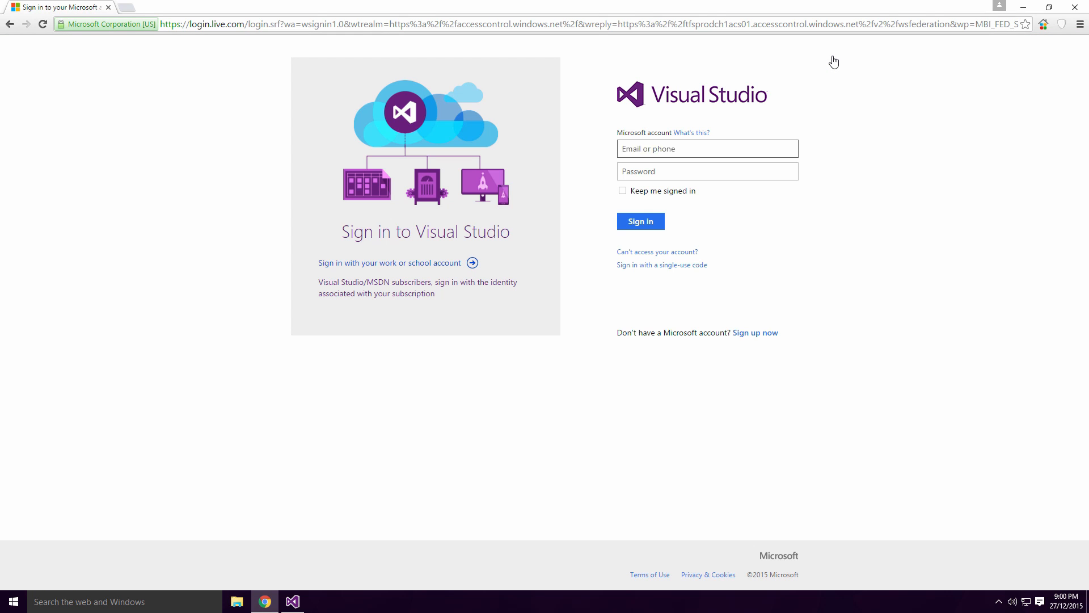
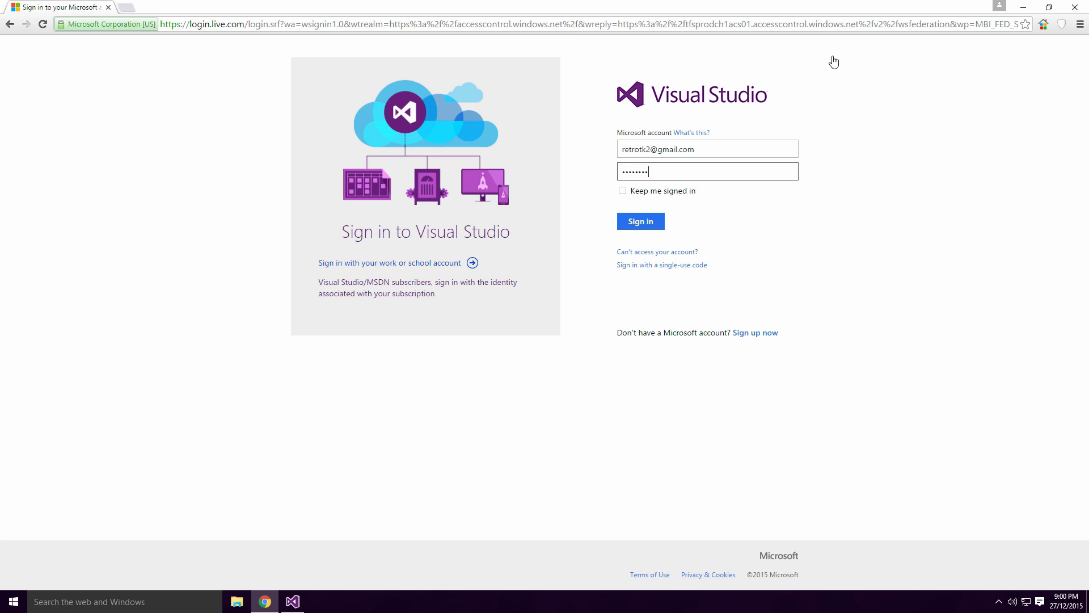
{"action": "left_click", "coordinate": [639, 221]}
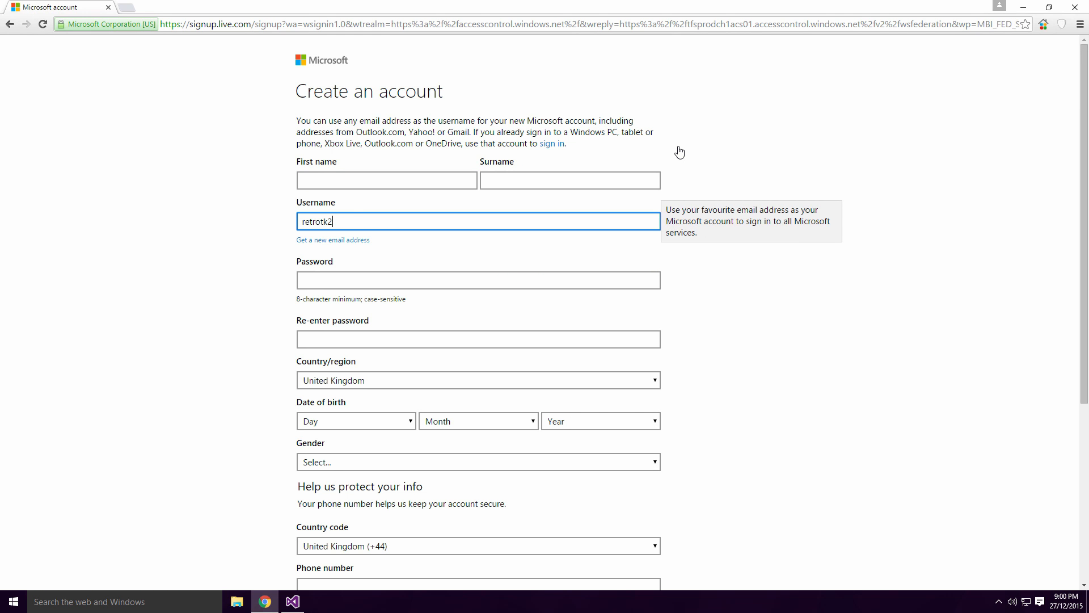
- Verify the account via the Gmail message, sign in and save the Visual Studio profile details
{"action": "left_click", "coordinate": [167, 8]}
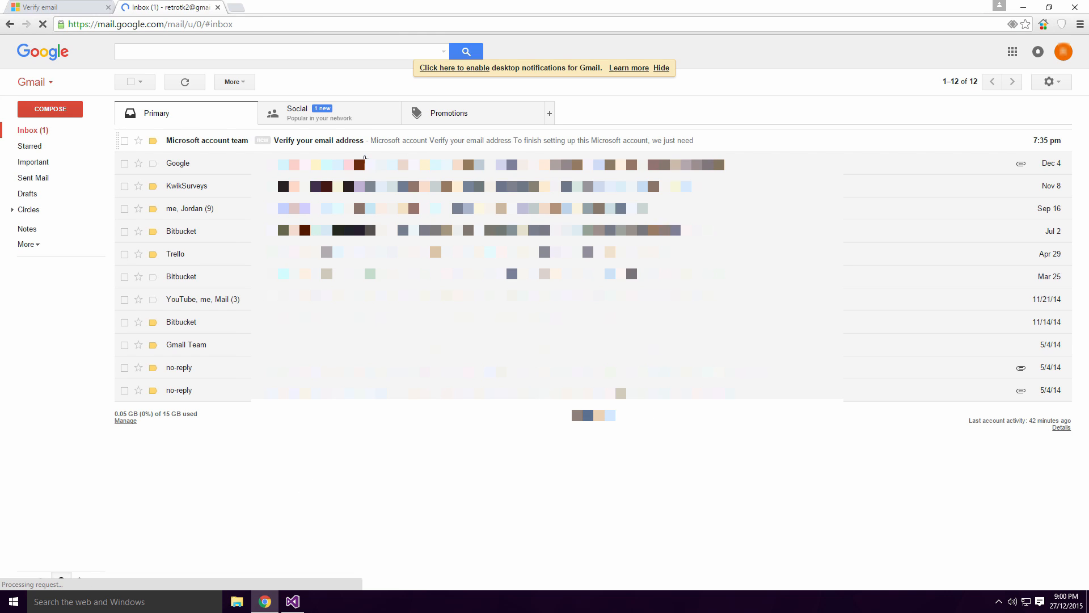
{"action": "left_click", "coordinate": [318, 140]}
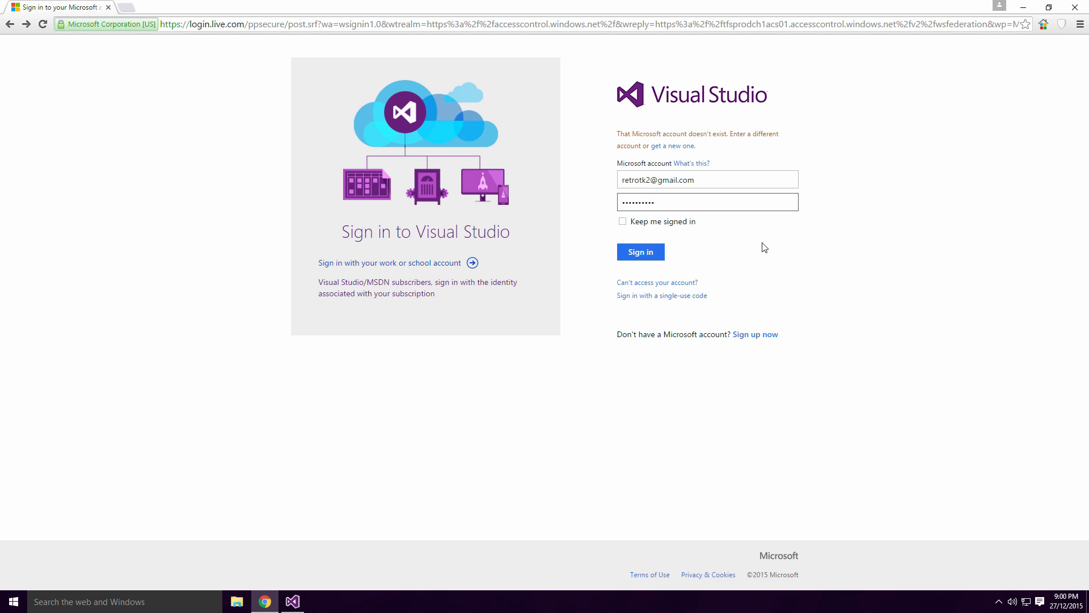
{"action": "left_click", "coordinate": [639, 252]}
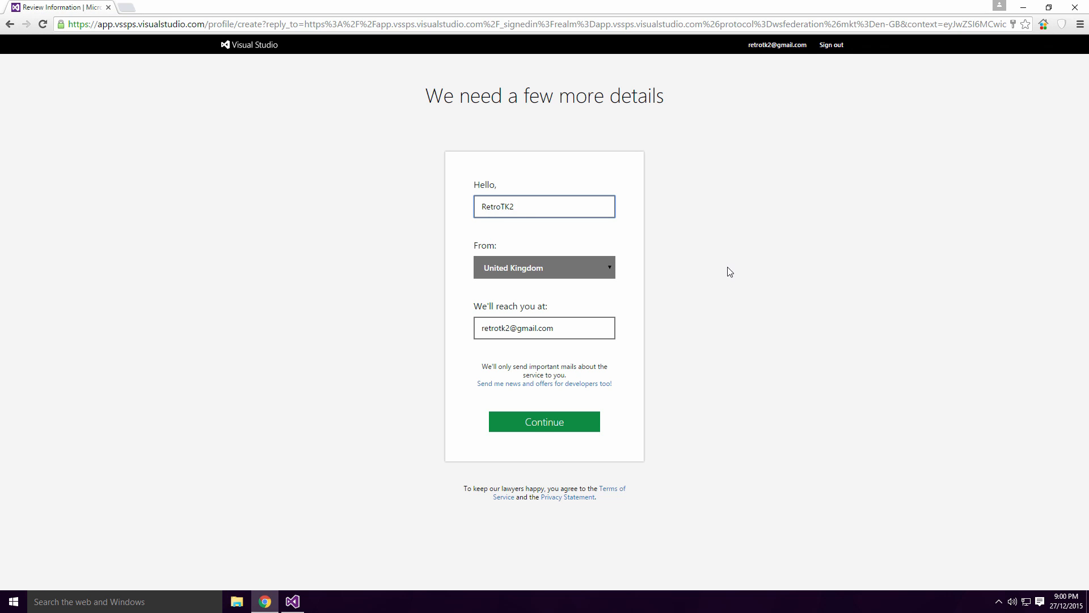
{"action": "left_click", "coordinate": [543, 421]}
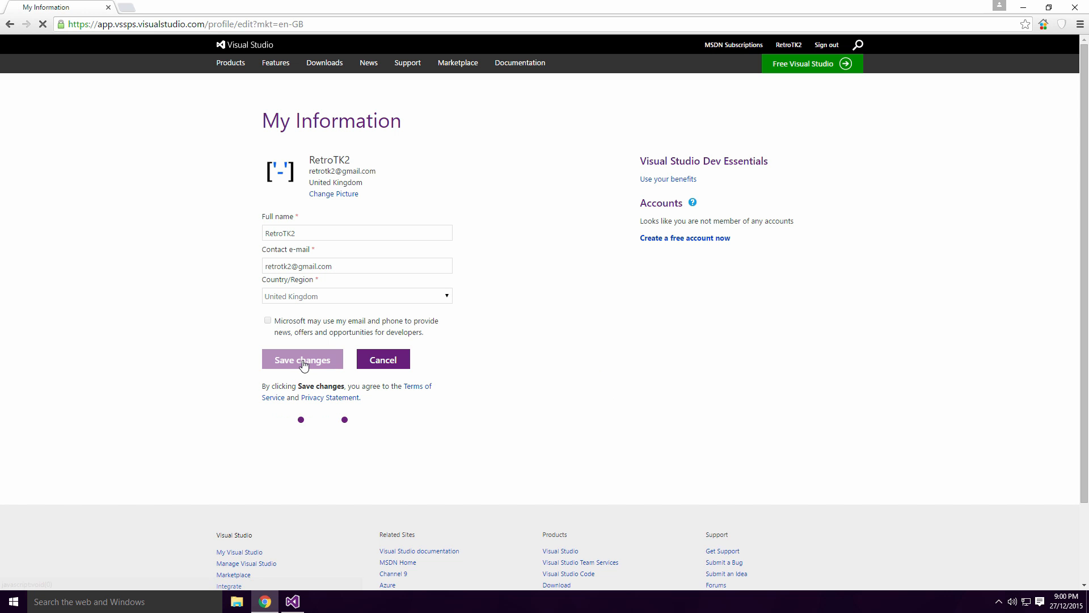
{"action": "left_click", "coordinate": [292, 602]}
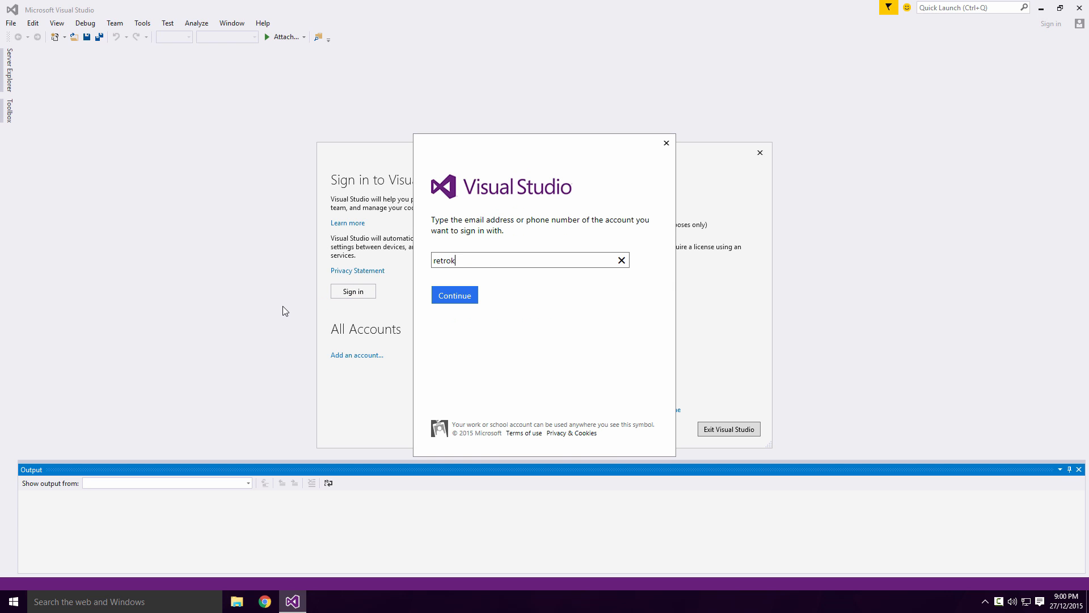
- Submit the new account's email and password in Visual Studio's sign-in dialog
{"action": "left_click", "coordinate": [454, 295]}
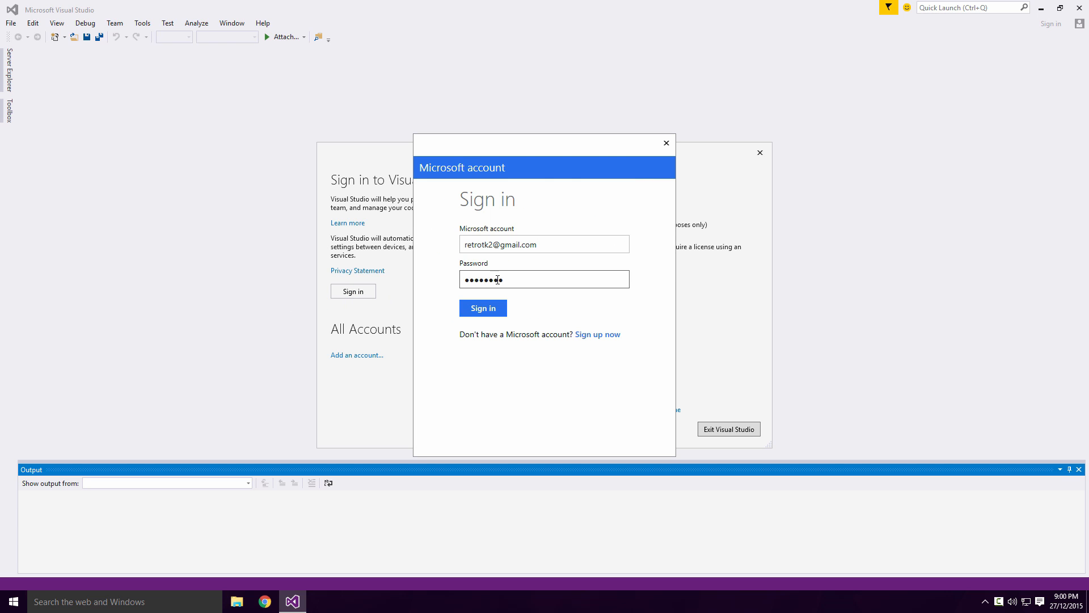
{"action": "left_click", "coordinate": [483, 308]}
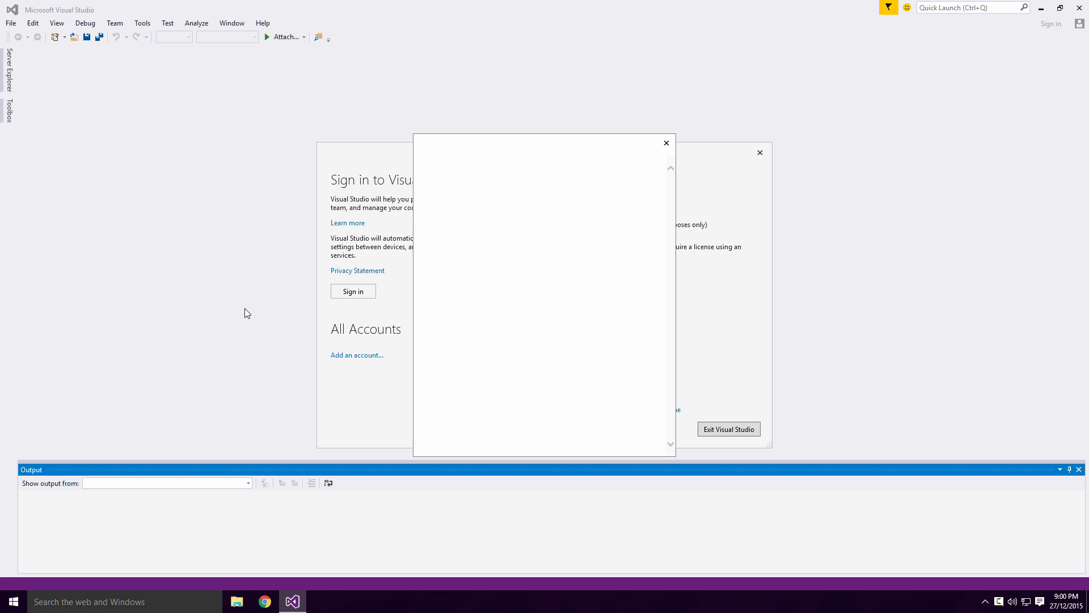